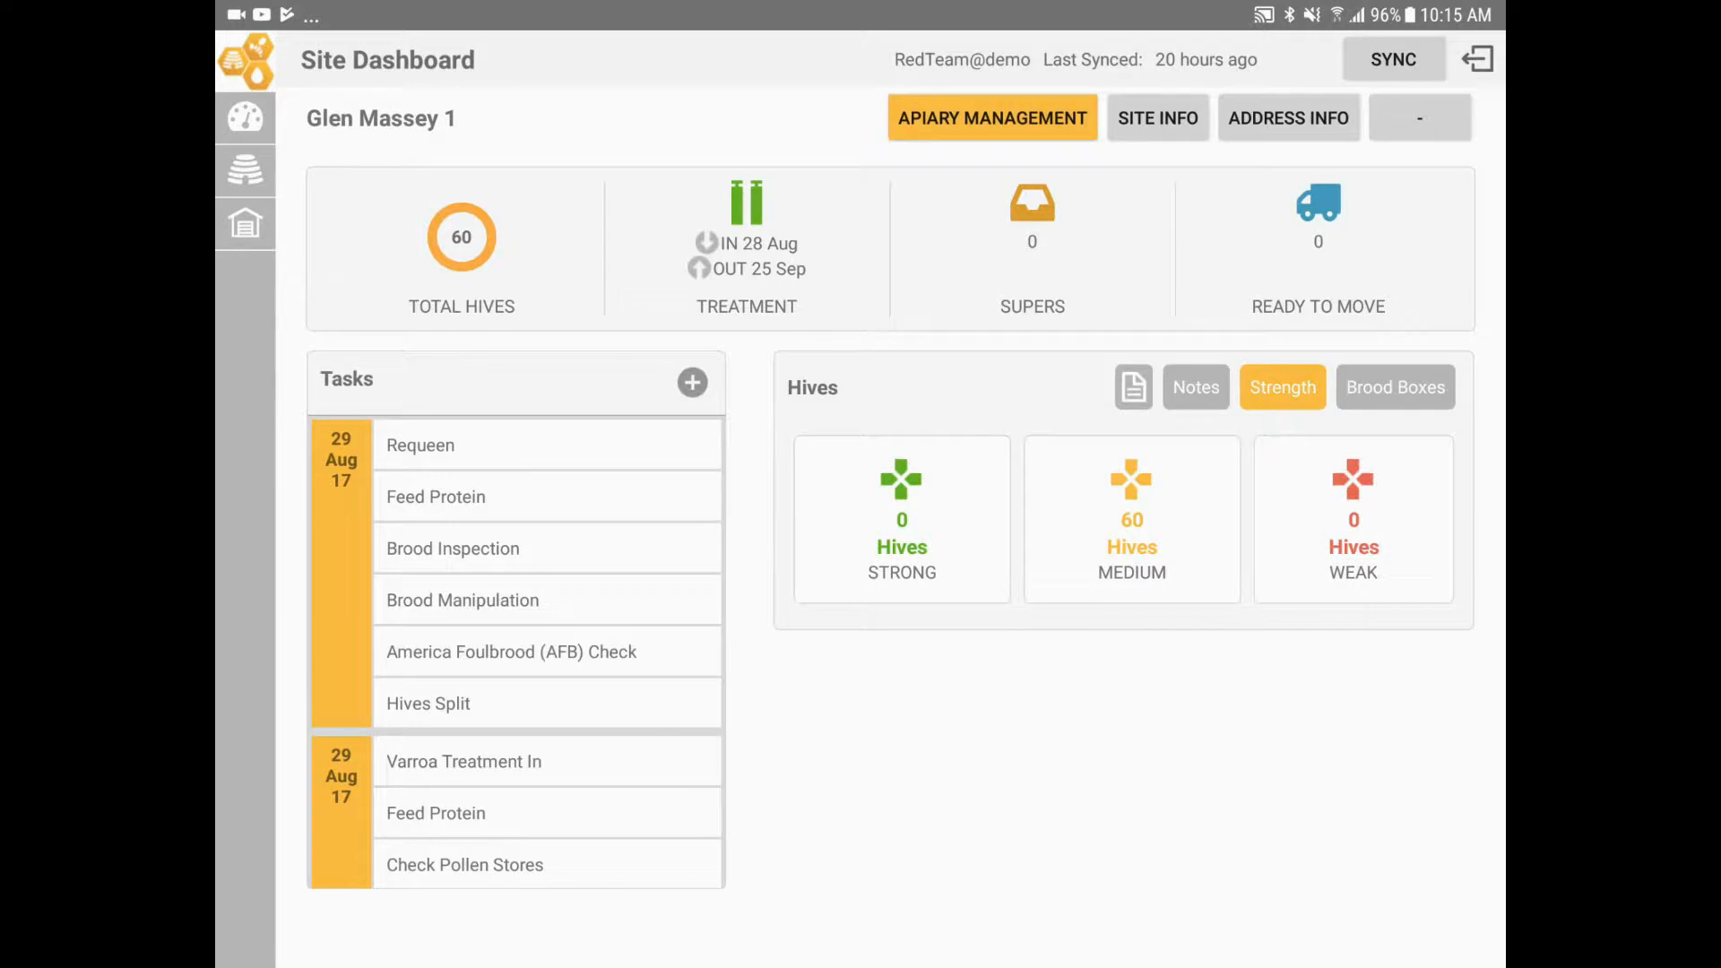
Save a Glen Massey 1 apiary note dated 29/08/2017 reading "Picked up the 7 nucs"
click(1194, 386)
text(Picked up the 7 nucs)
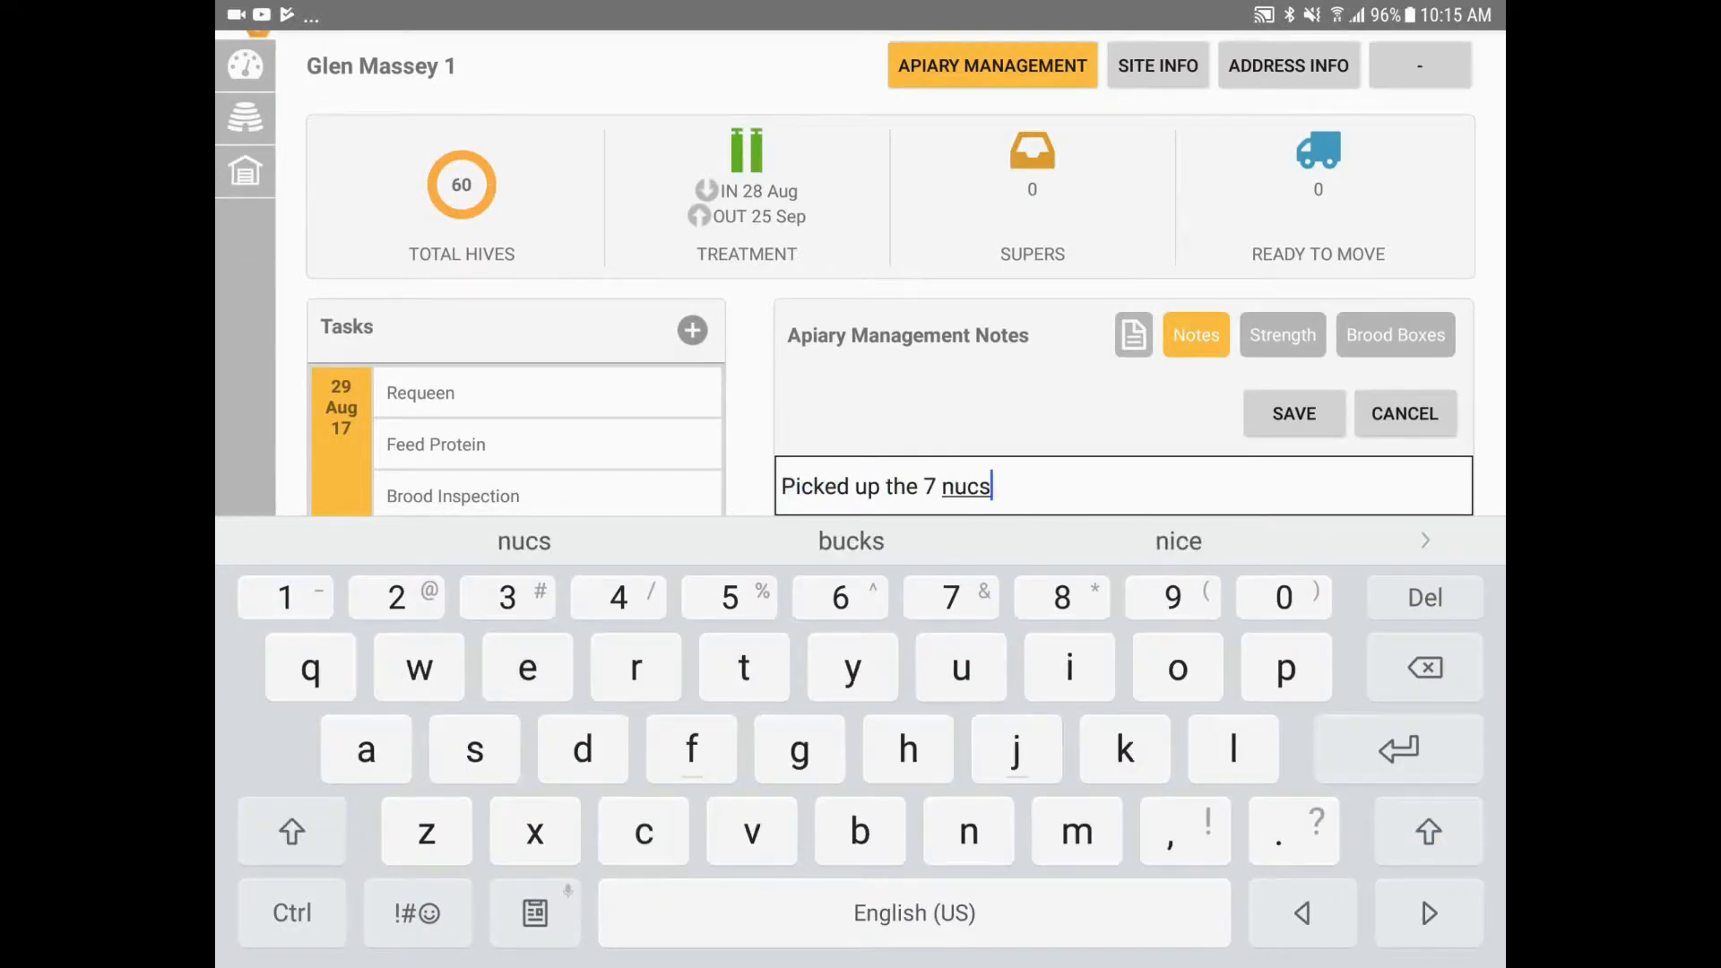
click(1292, 412)
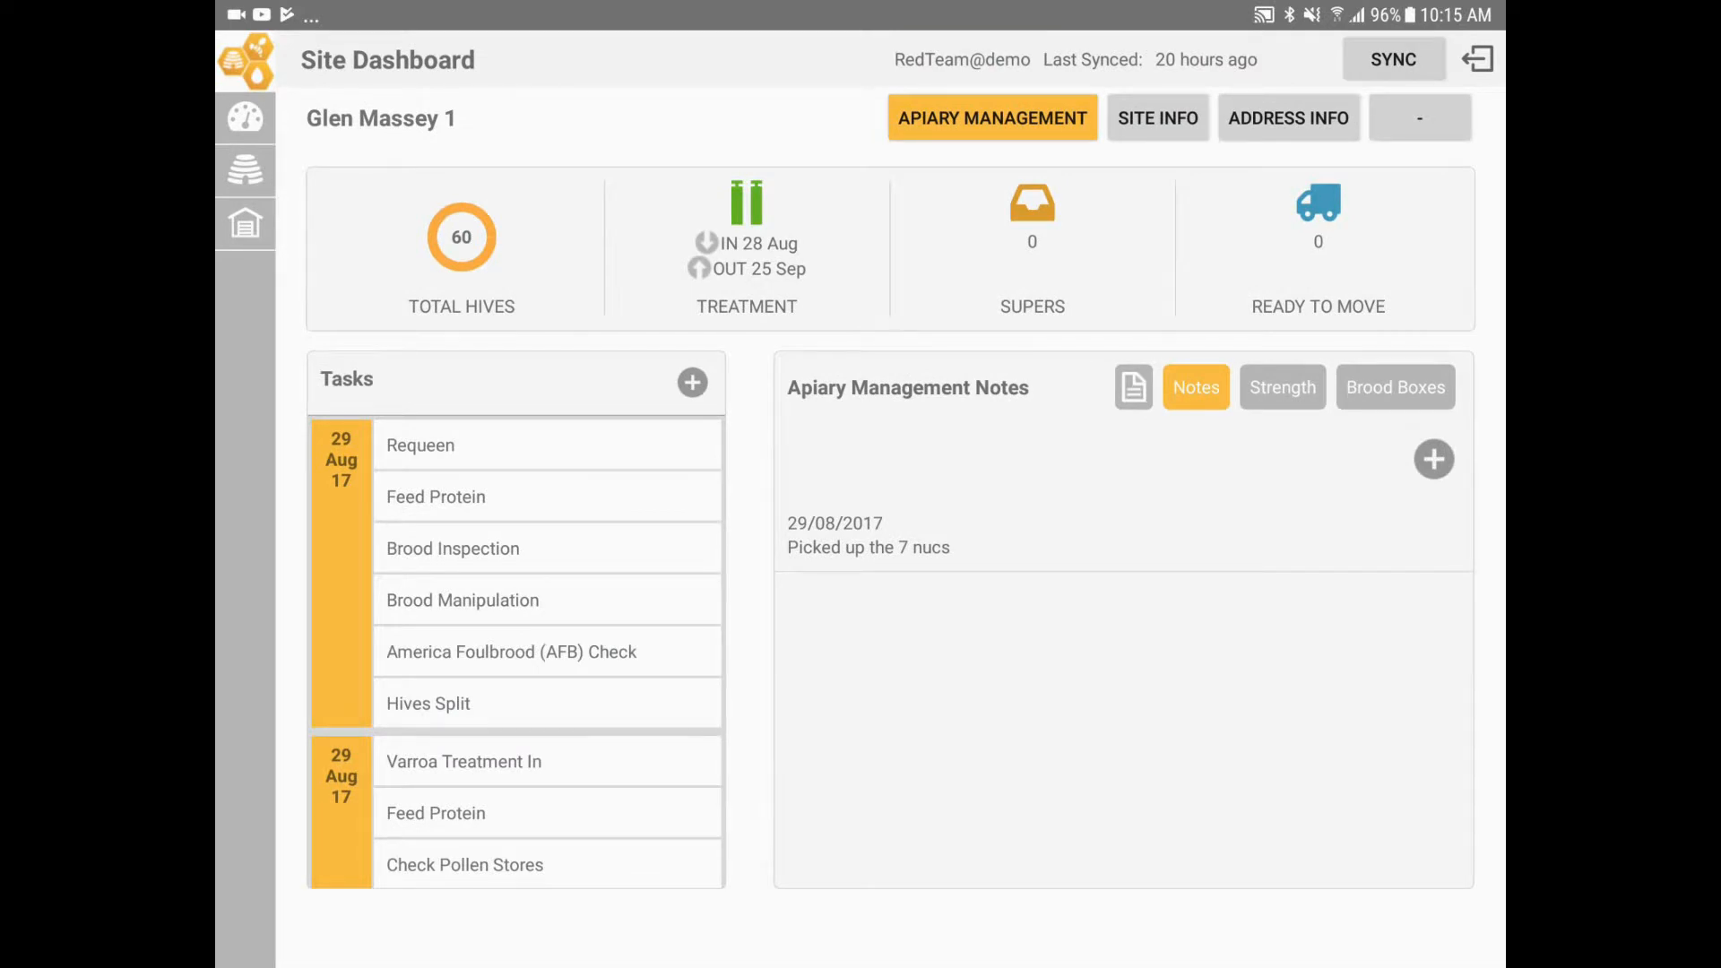
Add a site note "Close the gate with the lock" dated 29/08/2017 under Site Info
click(1155, 118)
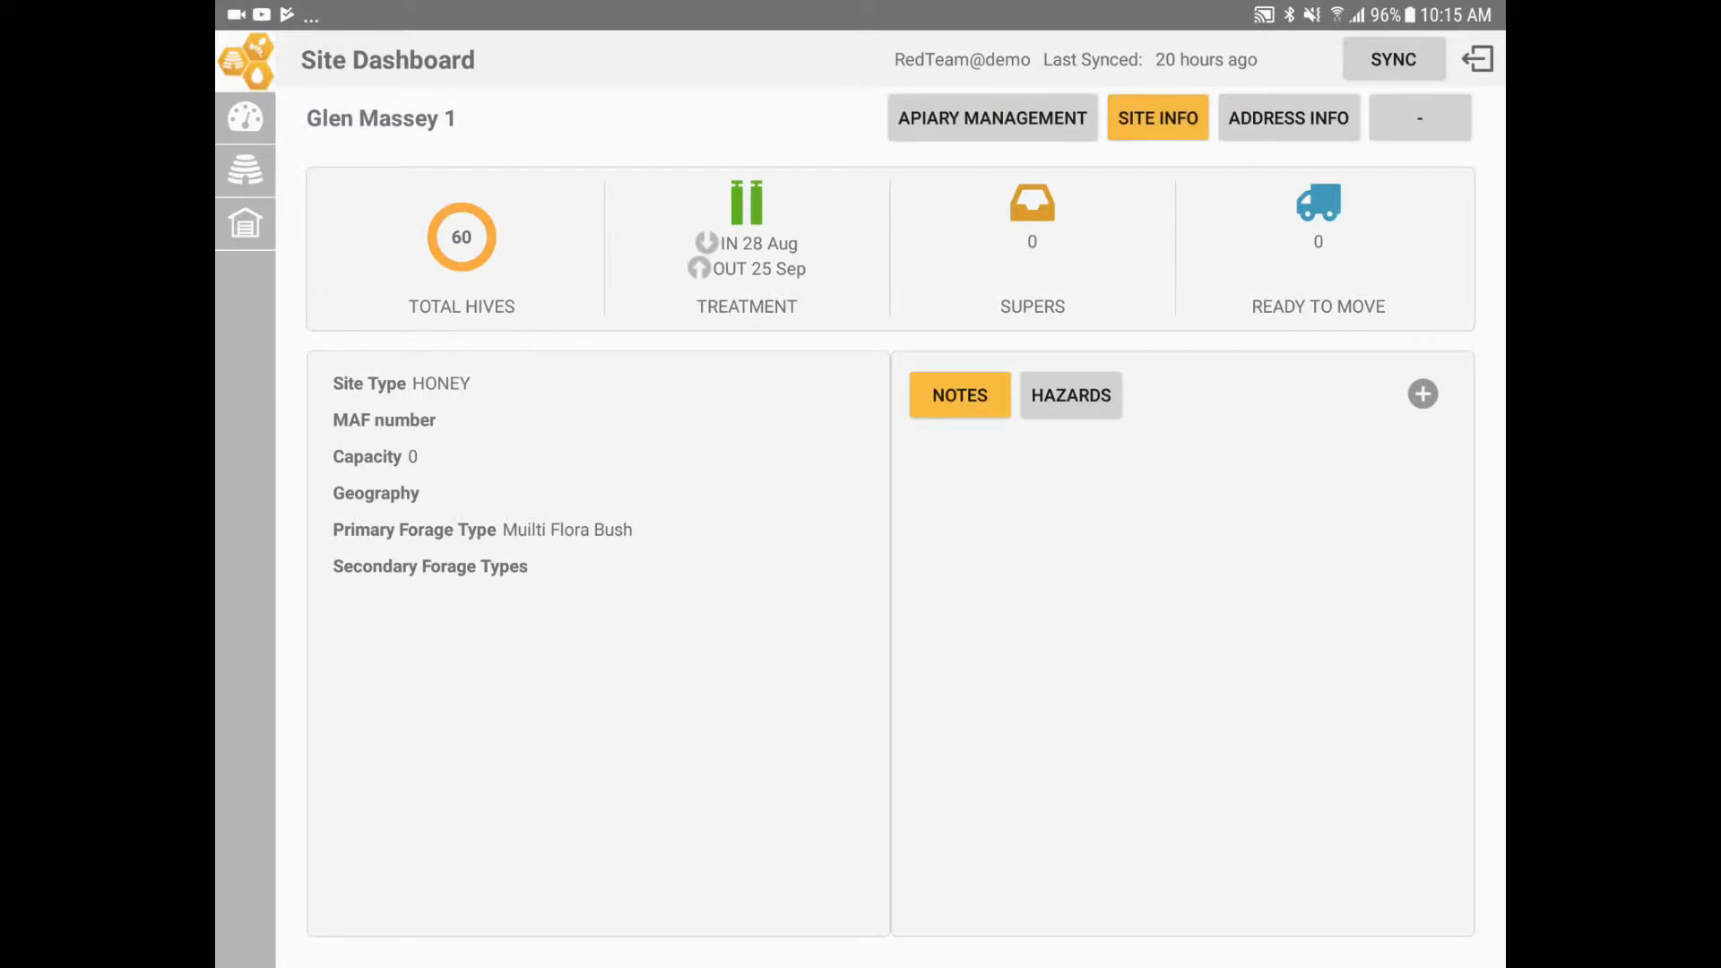
click(1422, 393)
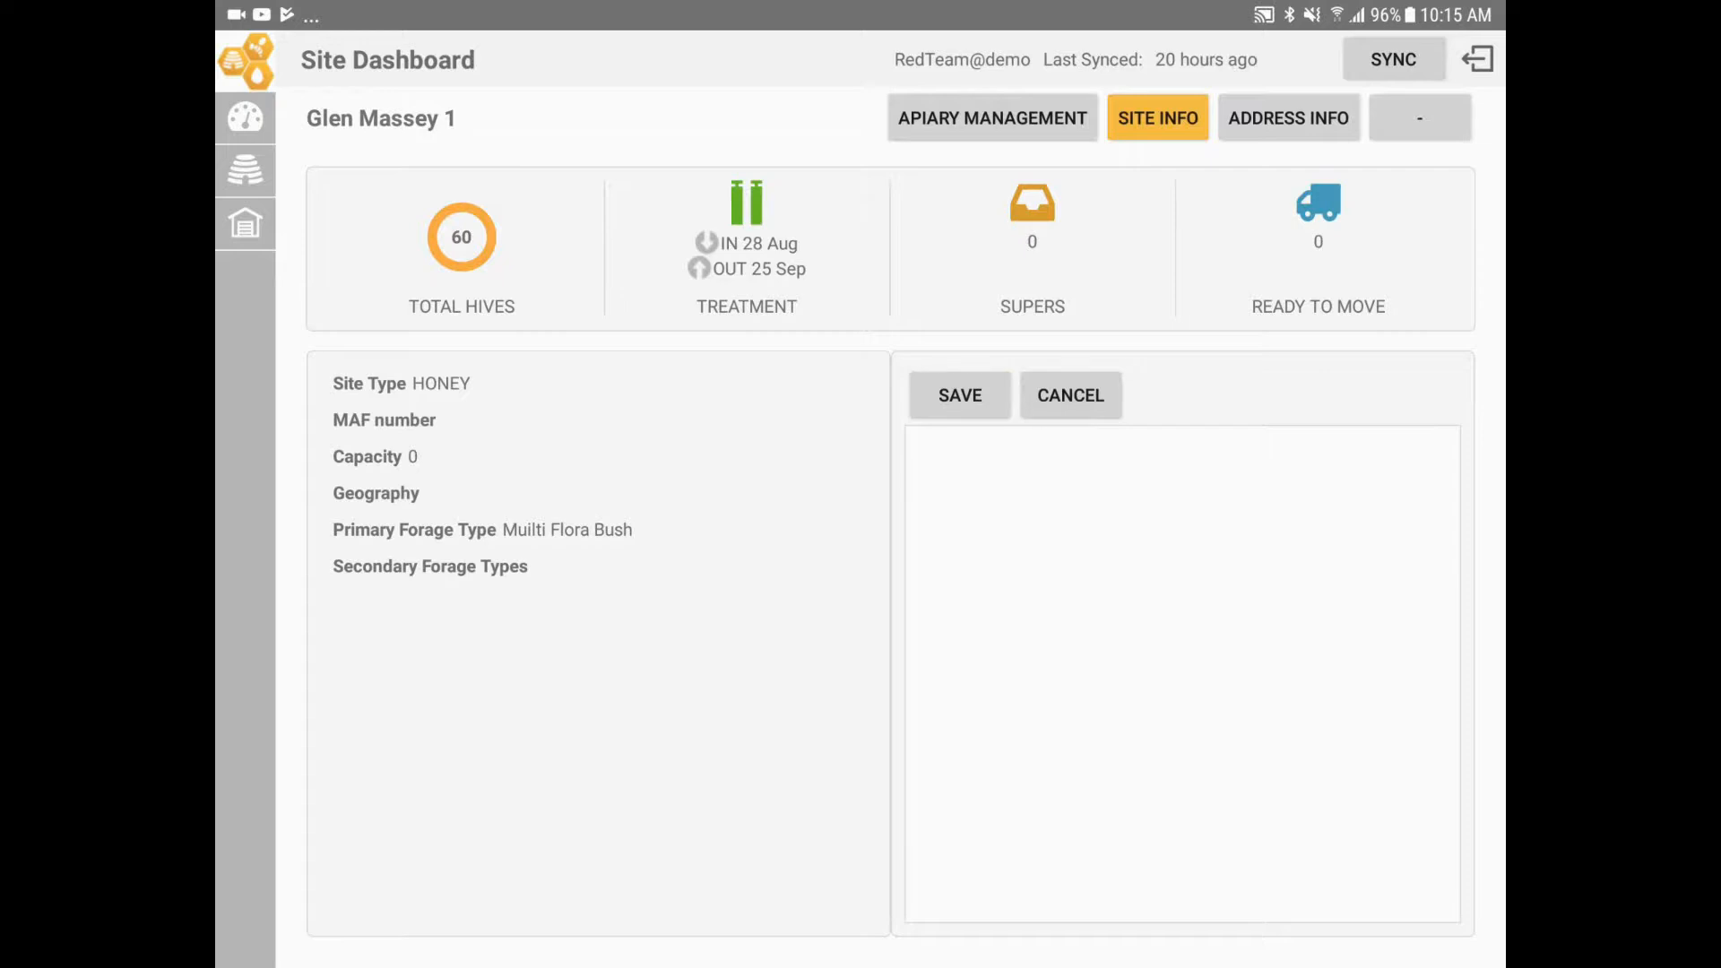
text(Close the gate with the lock)
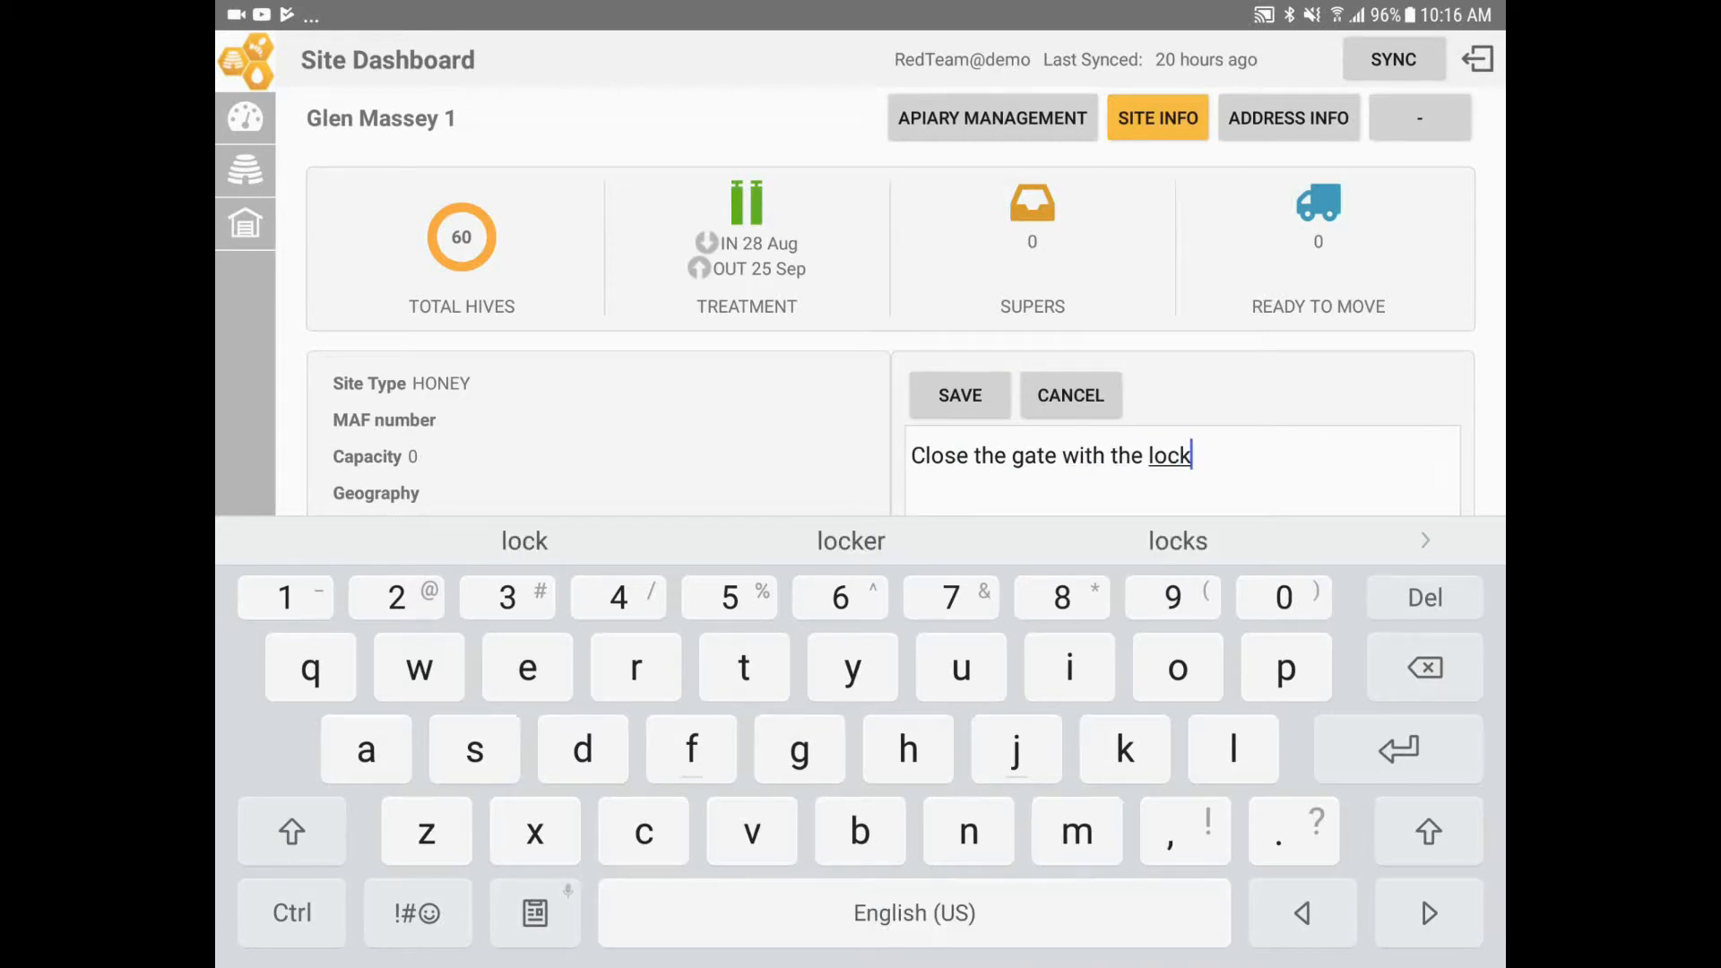
click(957, 395)
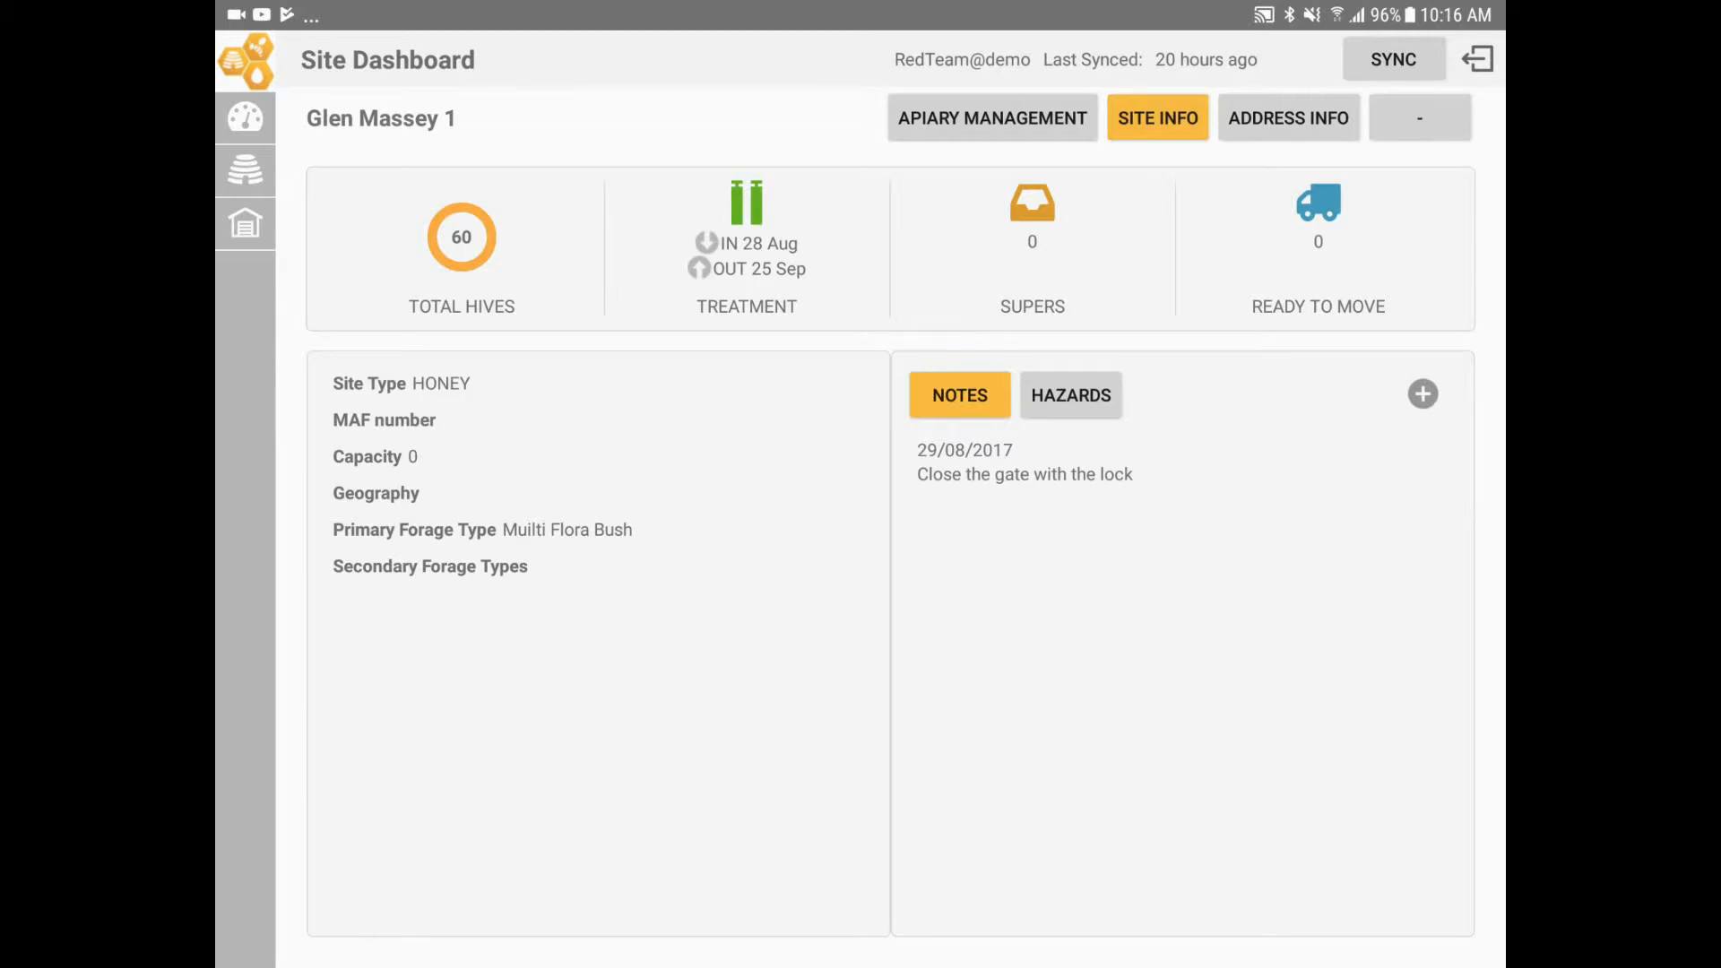
Save a General Inspection job with comment "Test video", showing its four-task Job Report
click(991, 117)
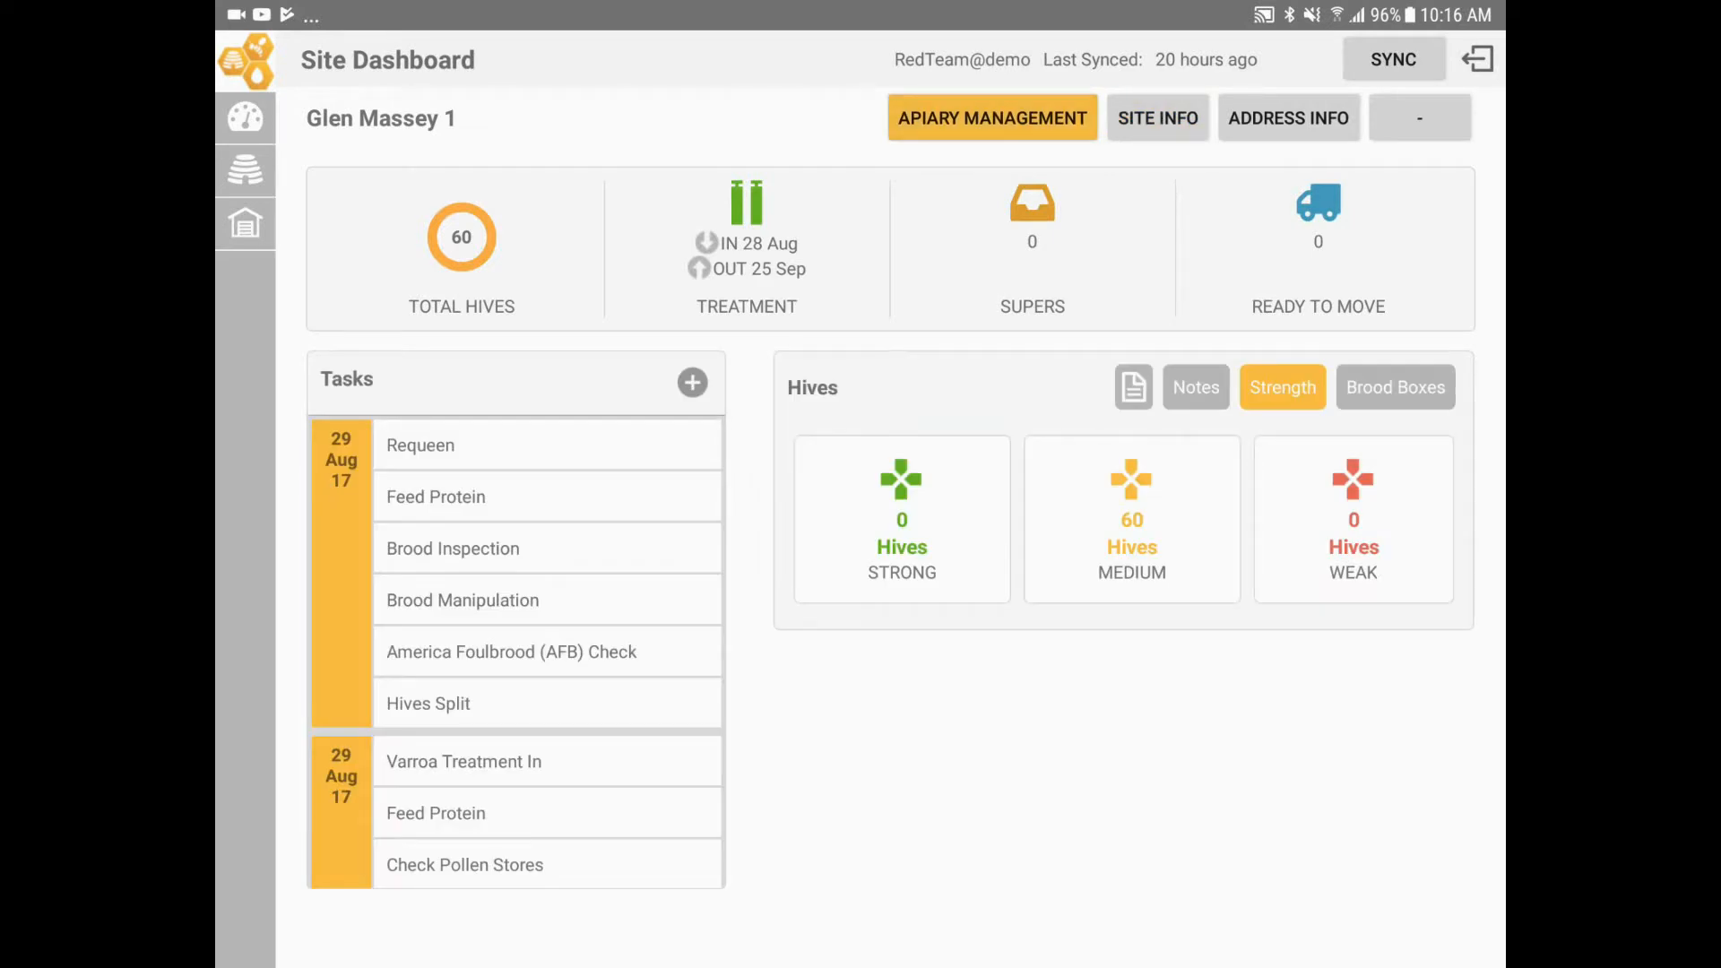
click(691, 381)
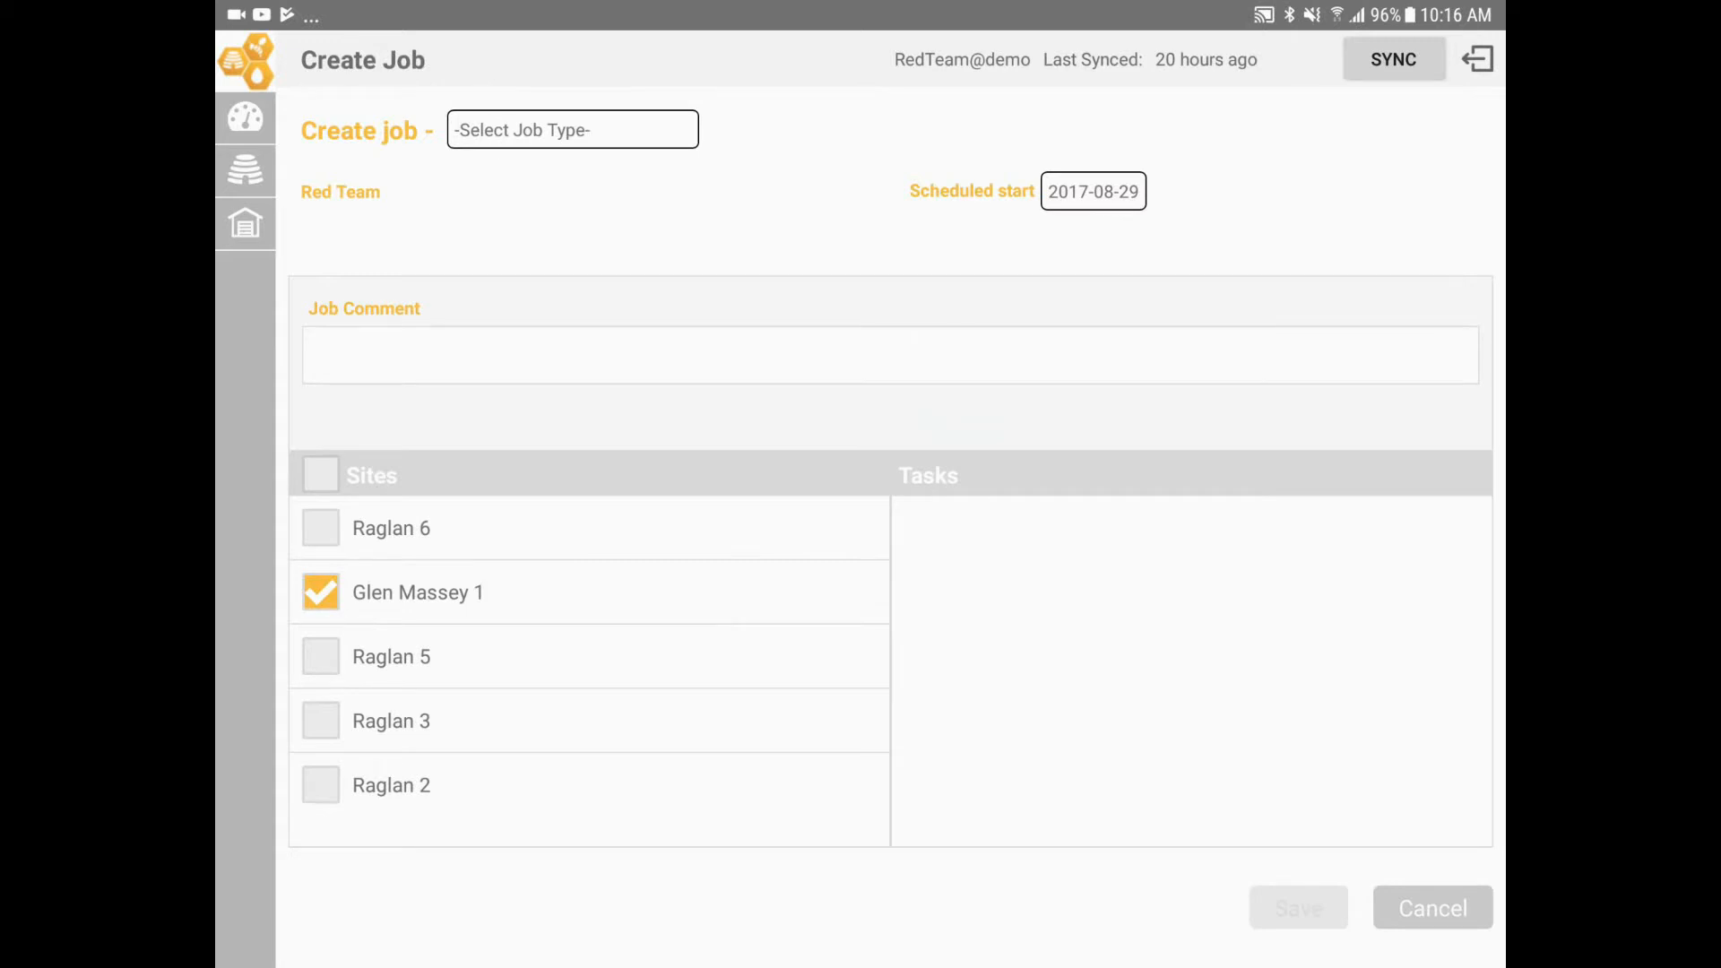
text(Test video)
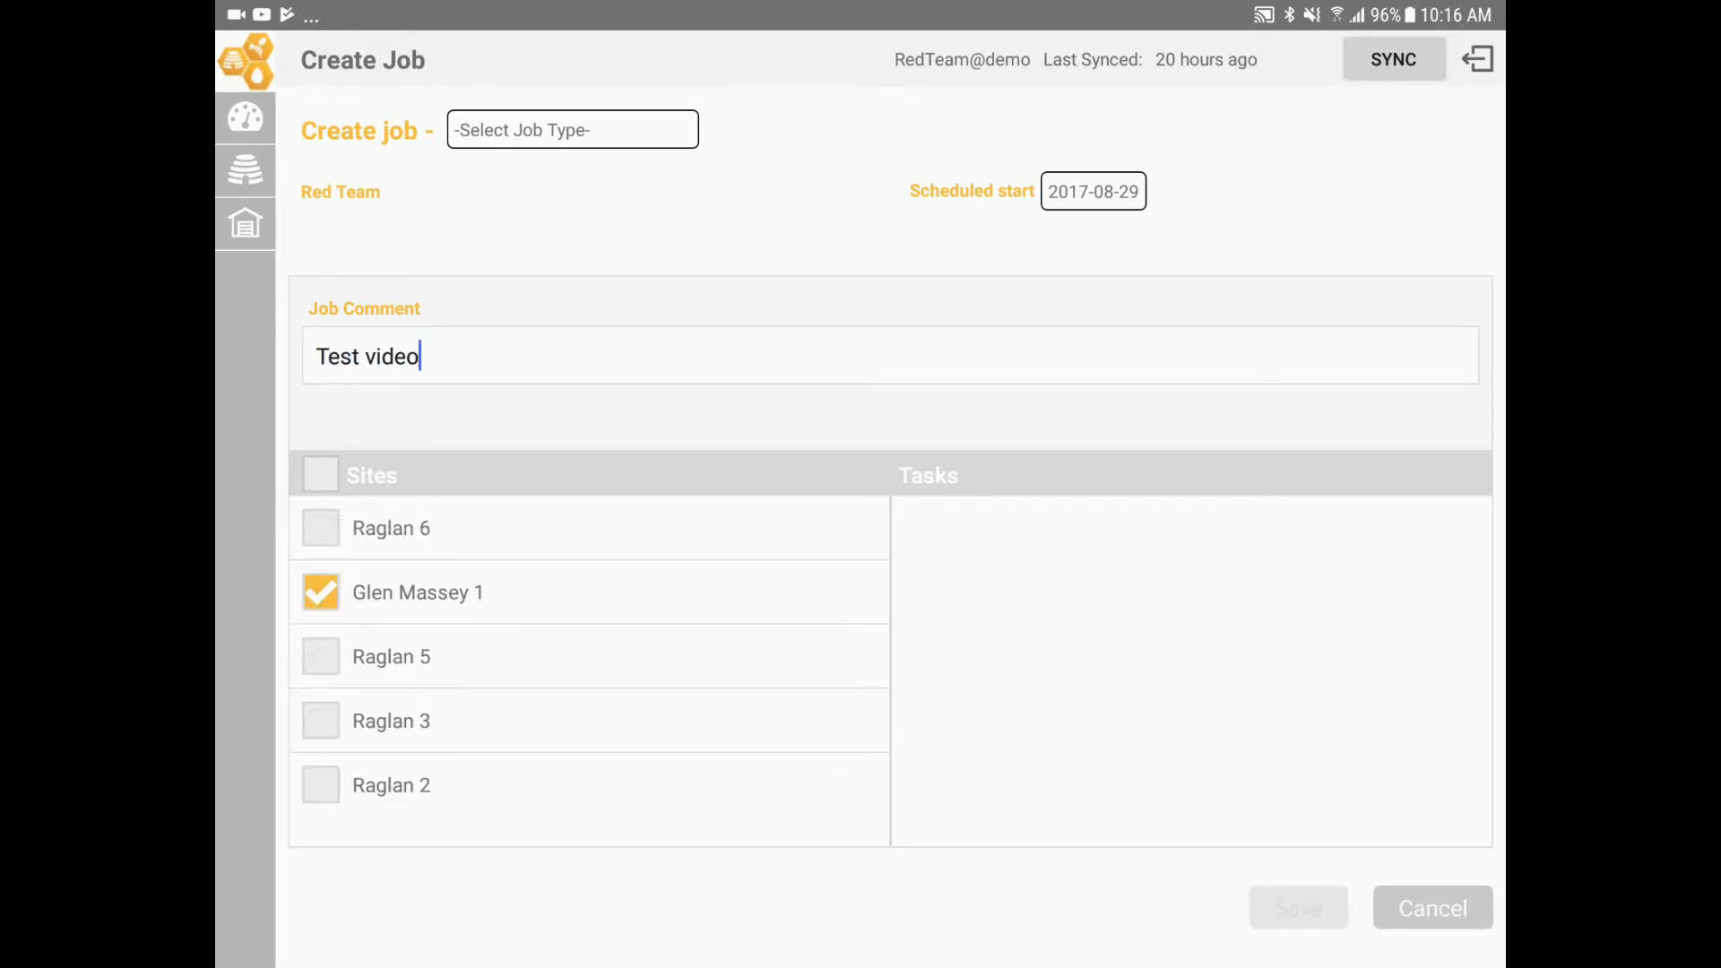
click(1296, 908)
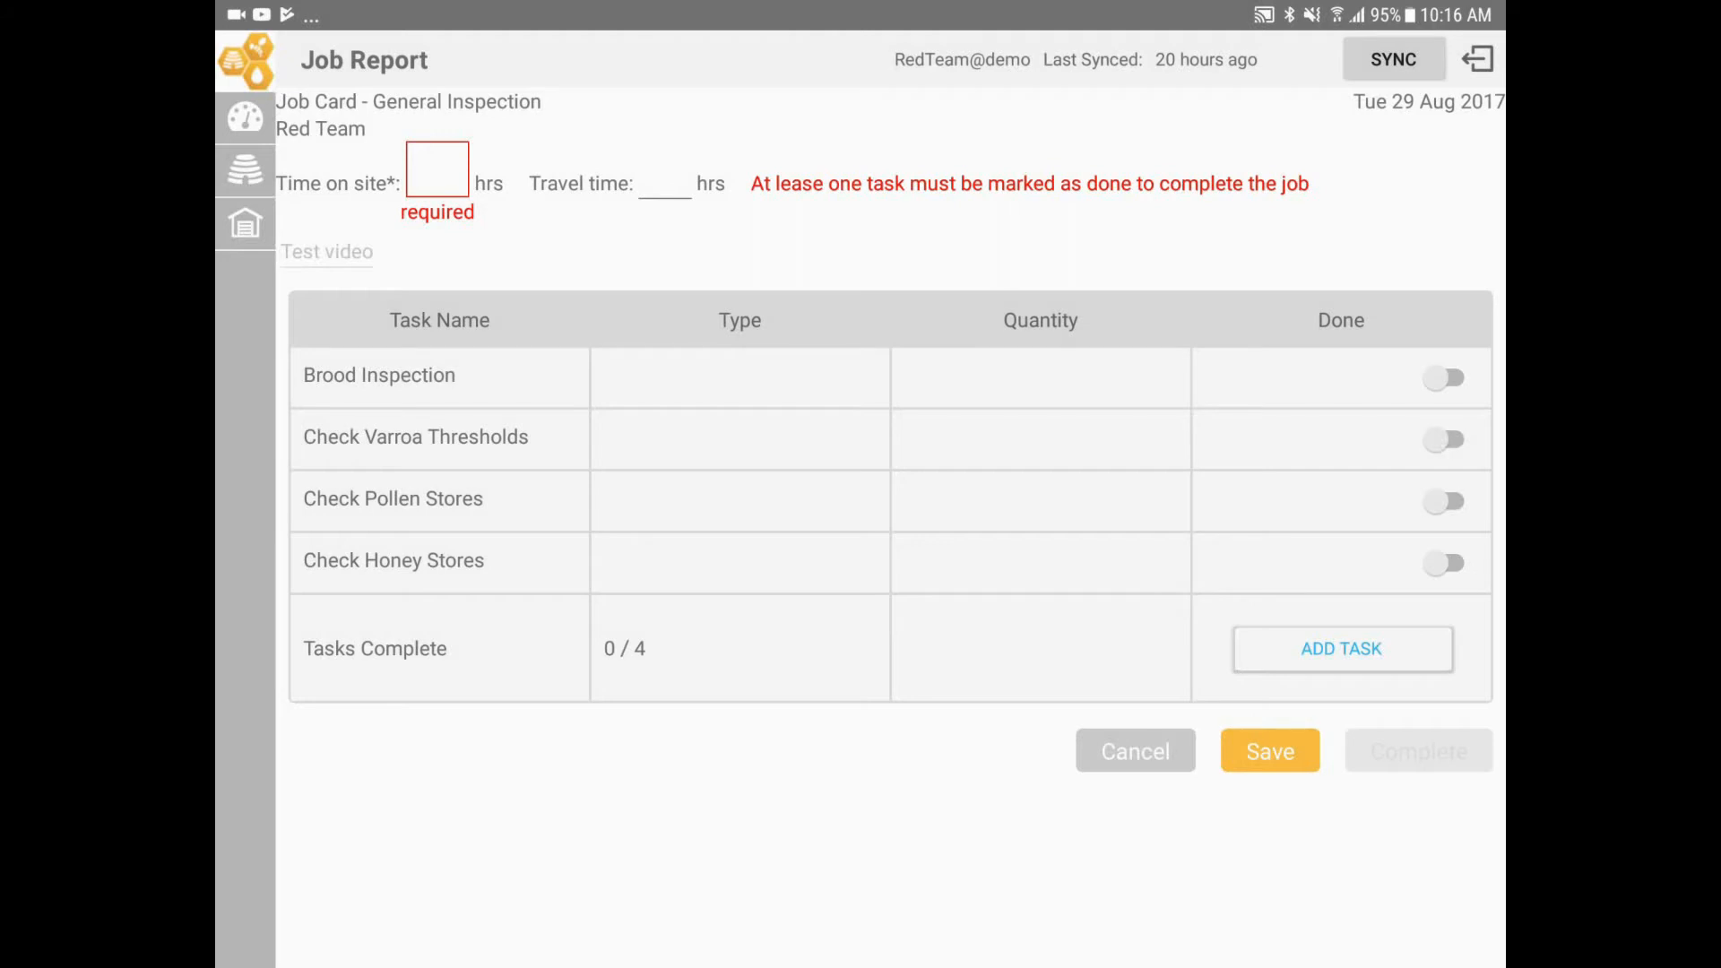